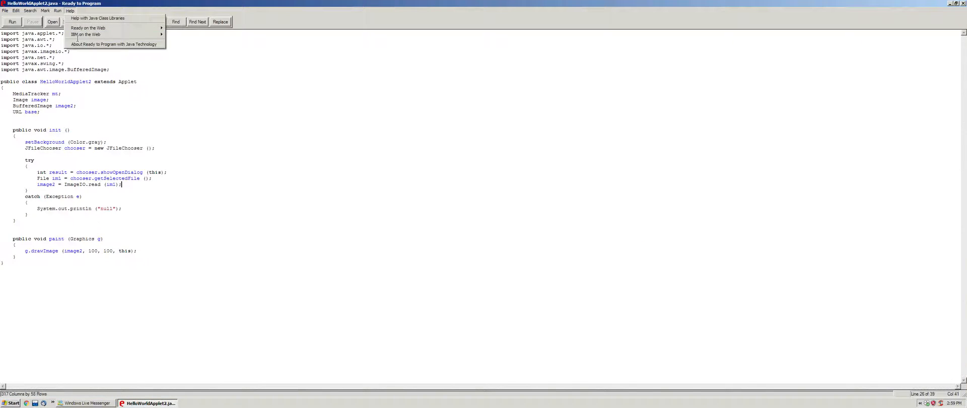
Dismiss the Help menu without choosing an option.
left_click(5, 11)
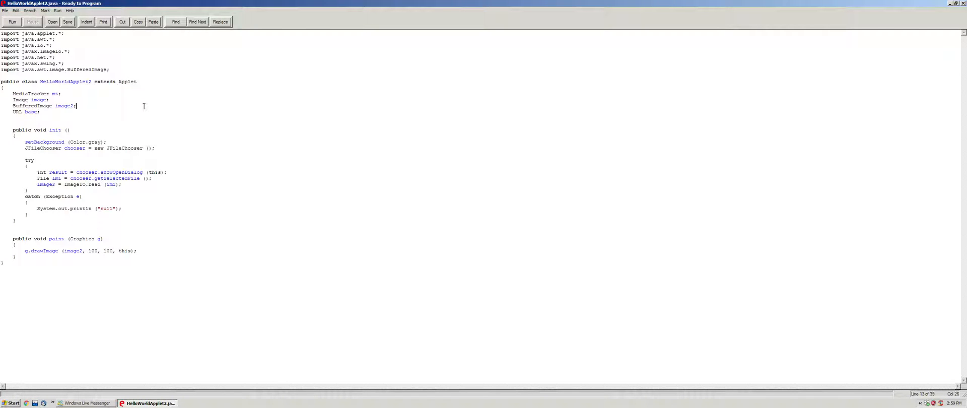
mouse_move(134, 158)
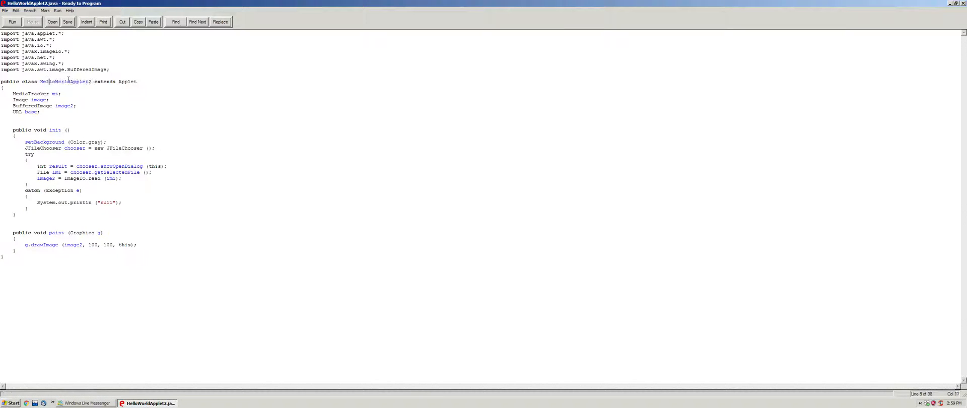
double_click(104, 82)
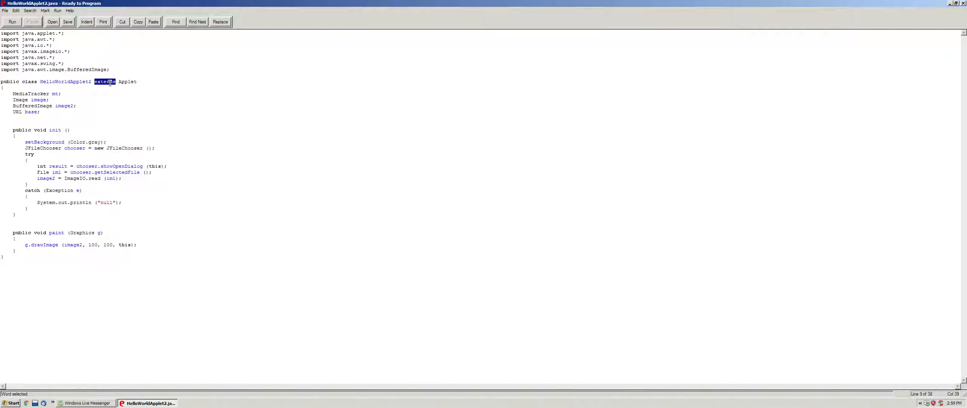
left_click_drag(94, 81, 137, 81)
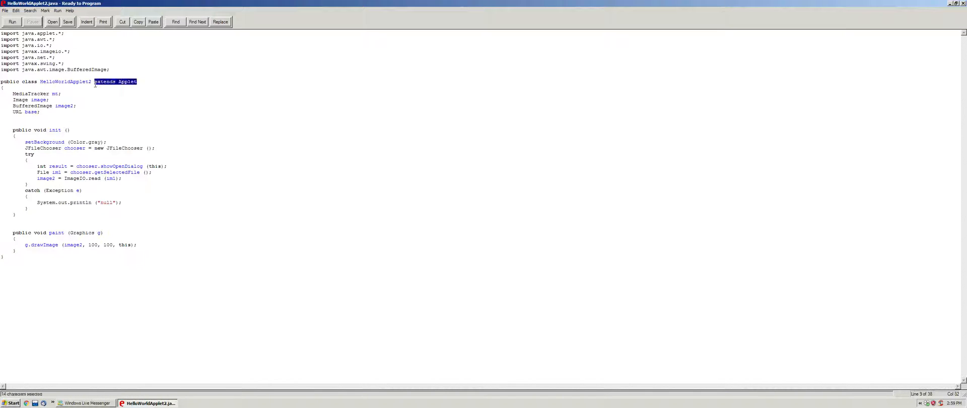
double_click(127, 81)
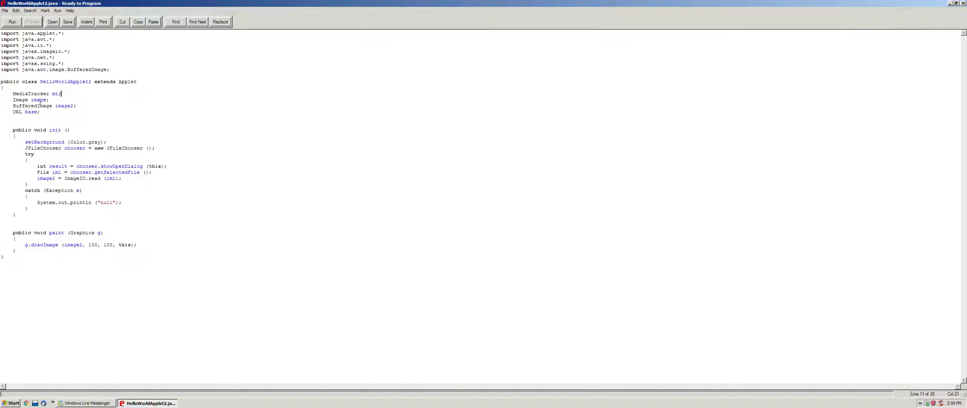
double_click(38, 100)
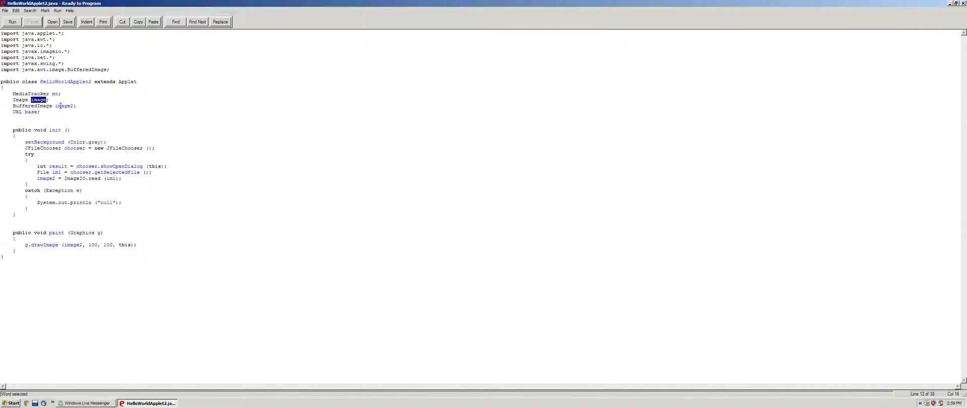
mouse_move(78, 160)
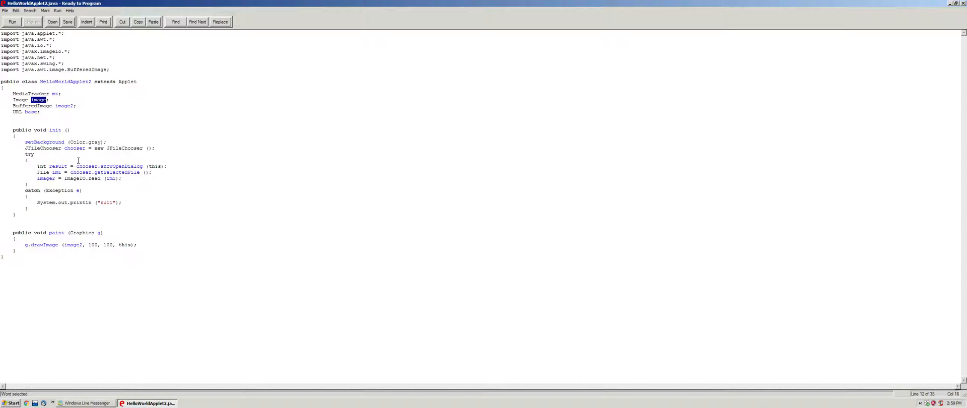
mouse_move(95, 179)
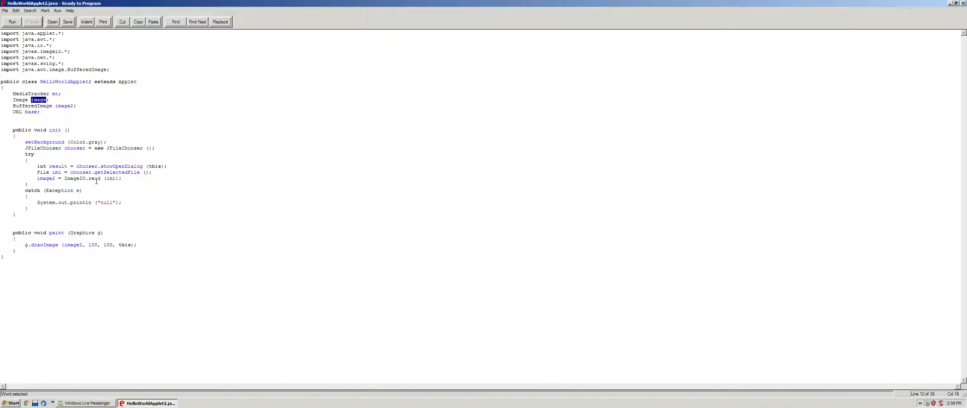
double_click(43, 172)
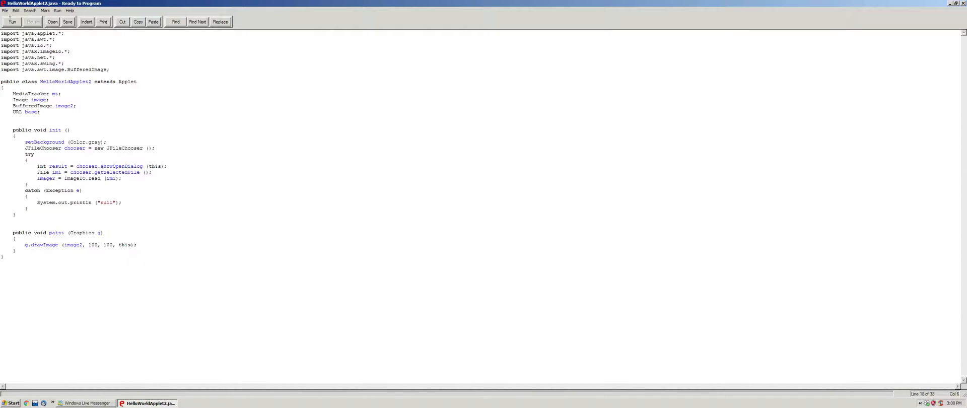
Run HelloWorldApplet2 and pick the image file from the Desktop.
left_click(11, 21)
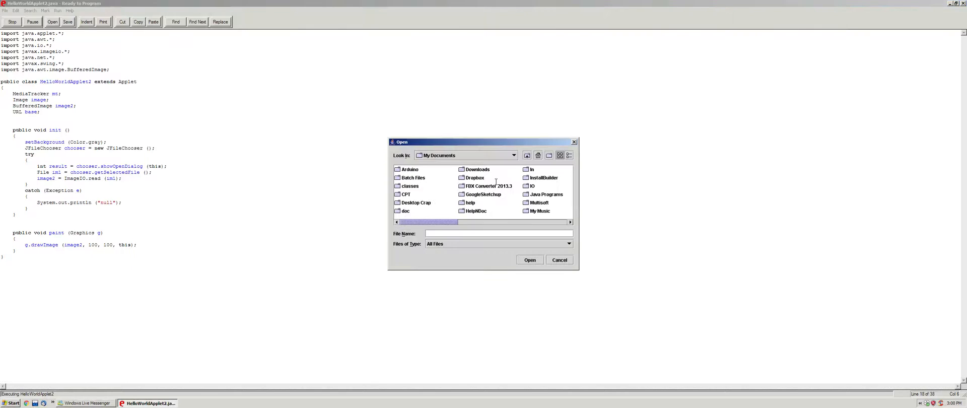
mouse_move(444, 172)
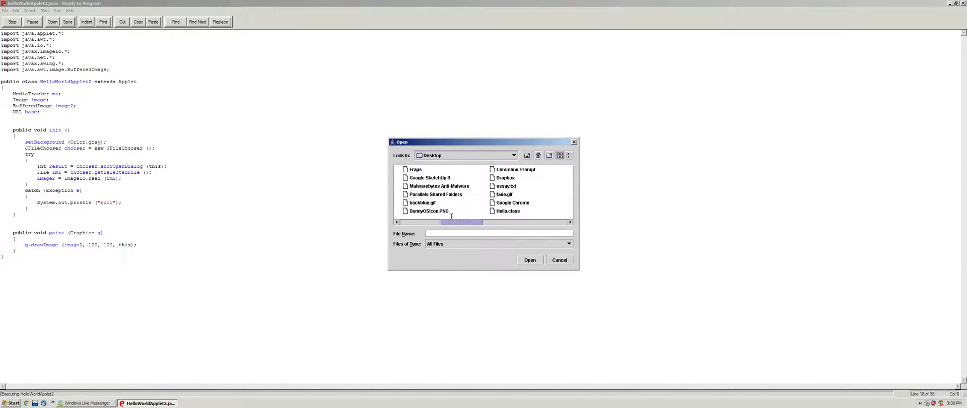
left_click(529, 259)
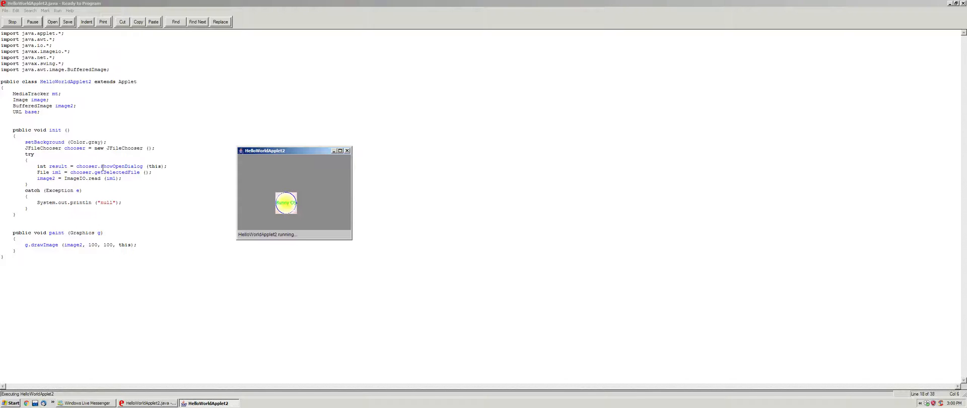
mouse_move(302, 143)
type("//")
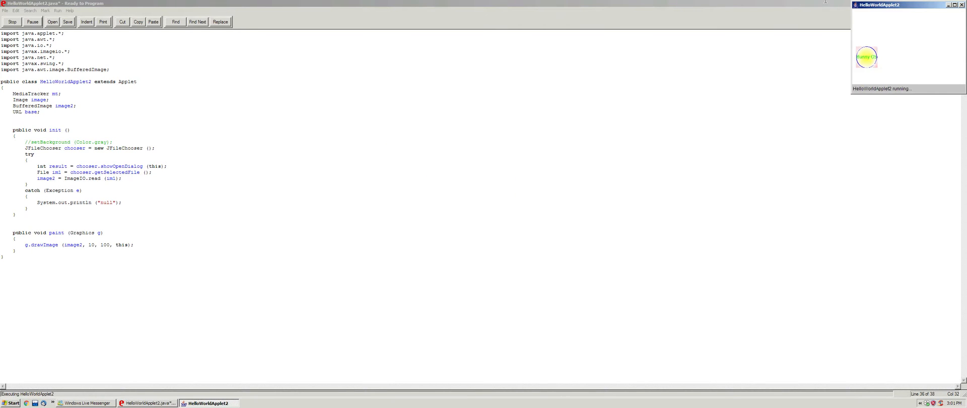
Drag the rerun applet viewer window toward the centre, then further right.
left_click_drag(882, 5, 315, 184)
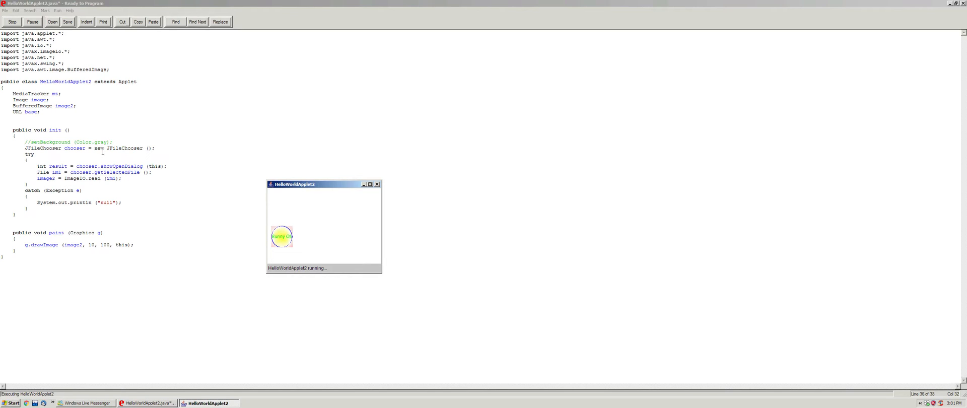
mouse_move(313, 170)
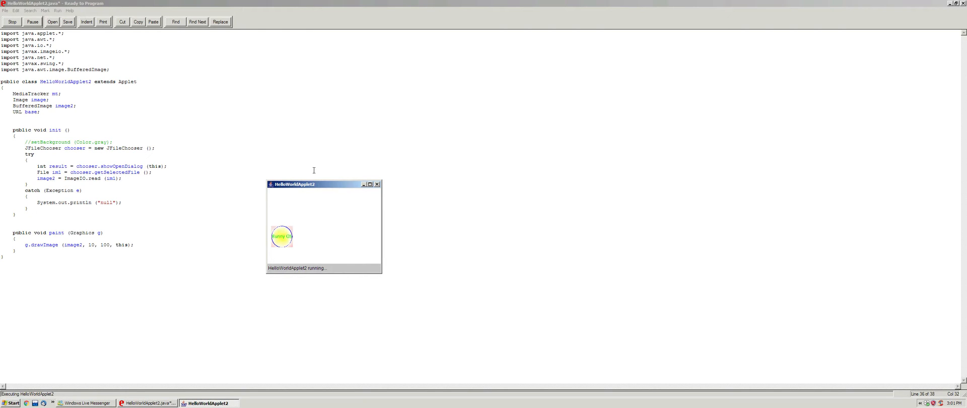
left_click_drag(314, 184, 549, 134)
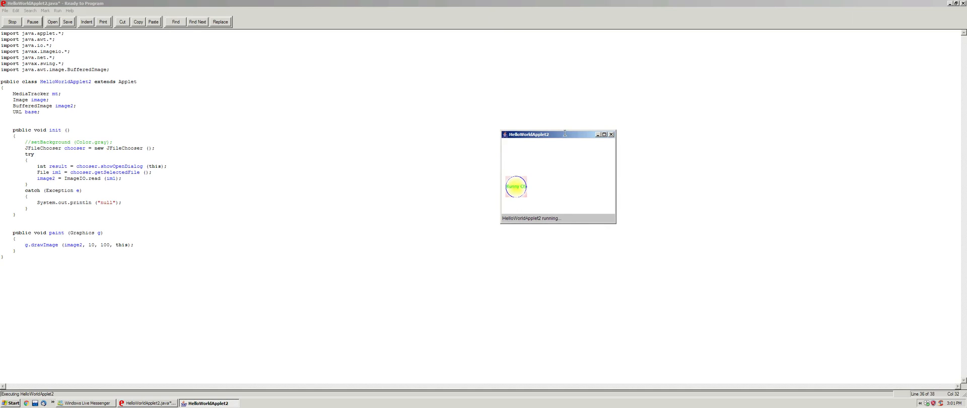